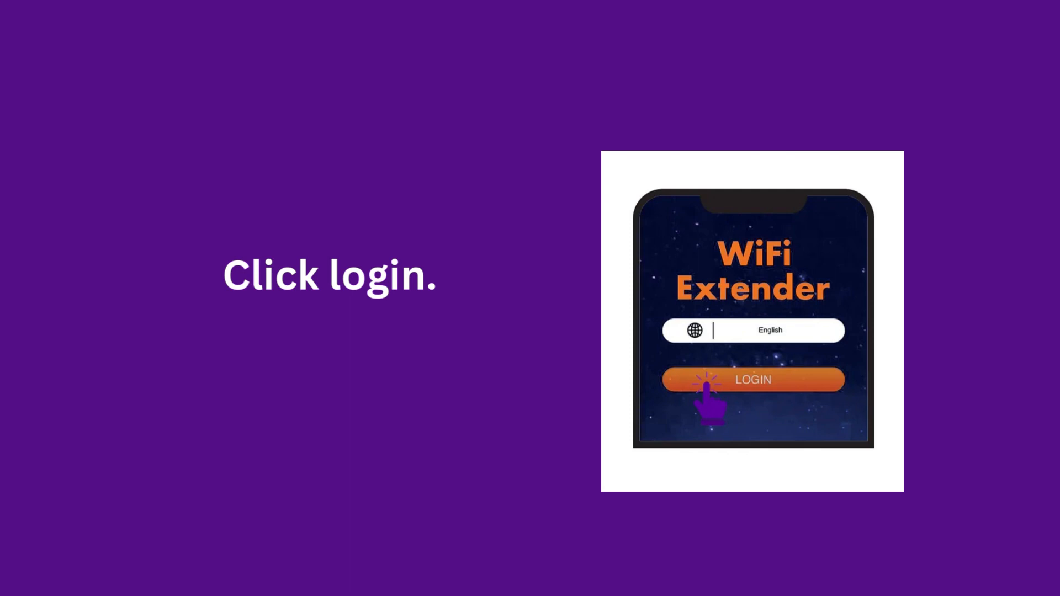
pyautogui.click(752, 379)
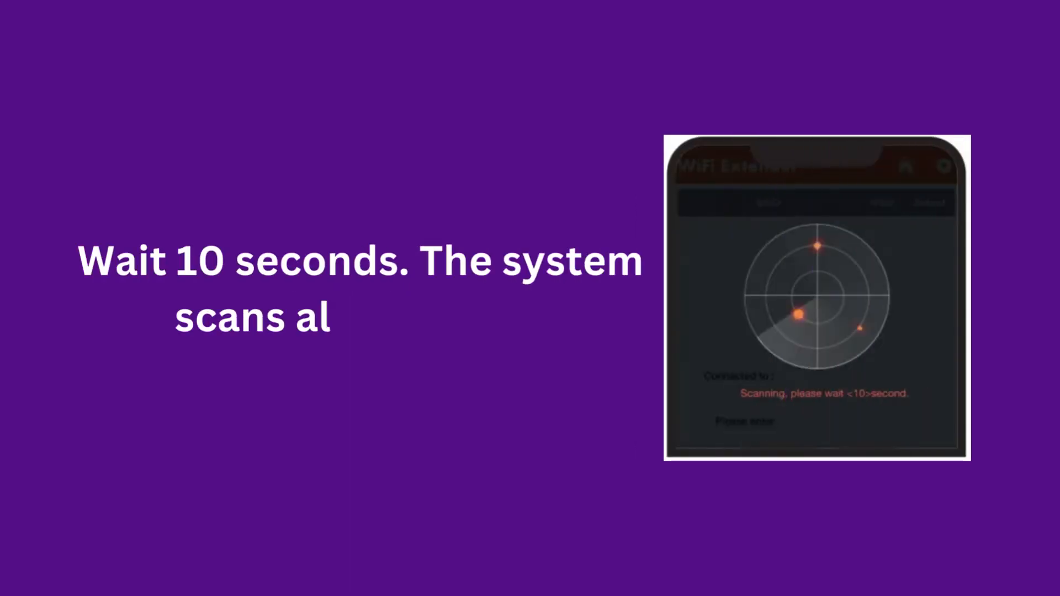